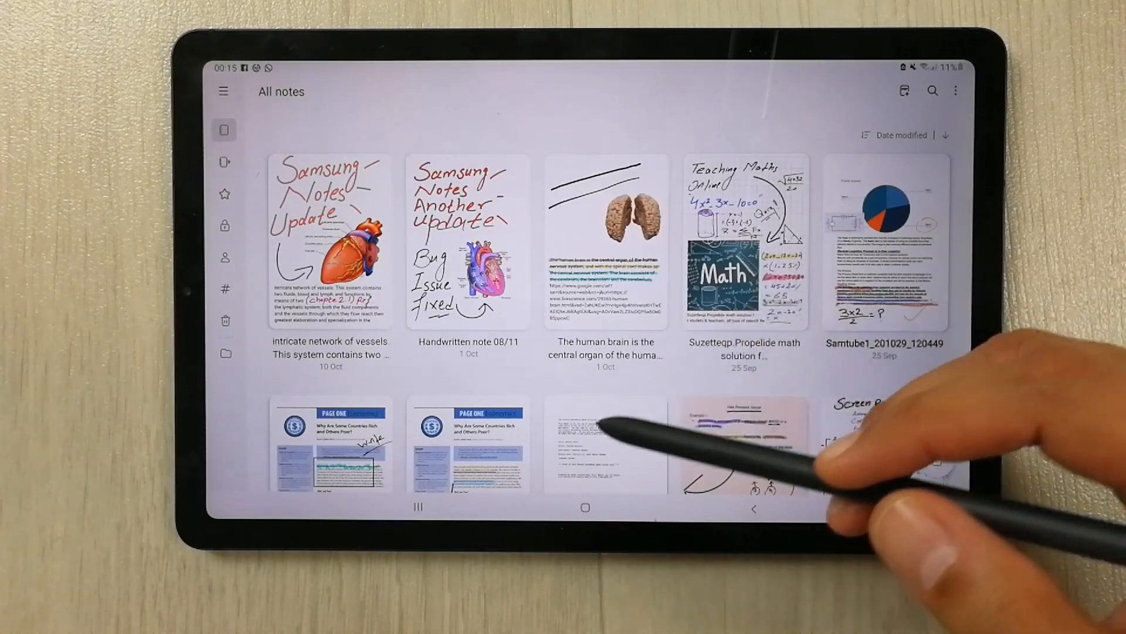
- Scroll All notes and open 'The human brain is the central organ...' note
{"action": "scroll", "scroll_direction": "down", "scroll_amount": 3}
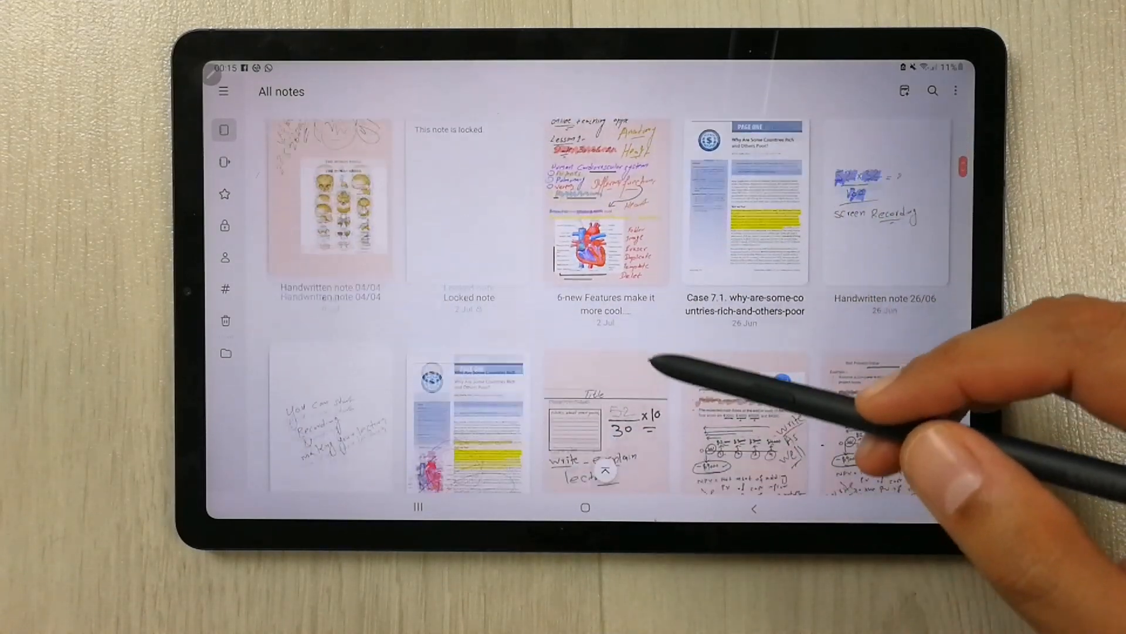
{"action": "scroll", "scroll_direction": "down", "scroll_amount": 3}
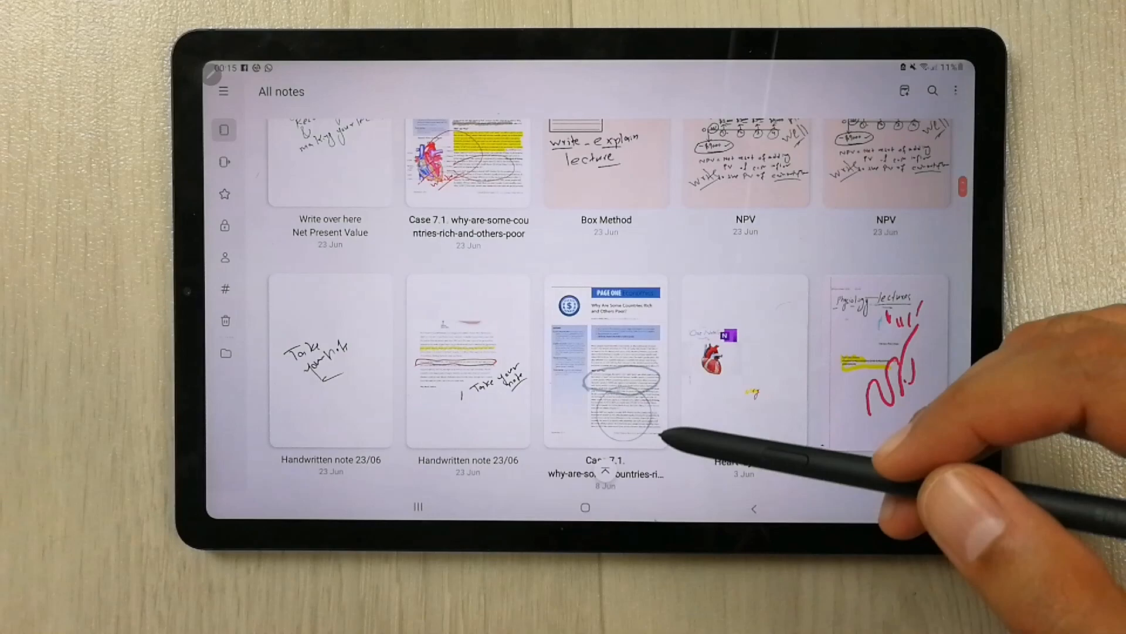
{"action": "scroll", "scroll_direction": "down", "scroll_amount": 3}
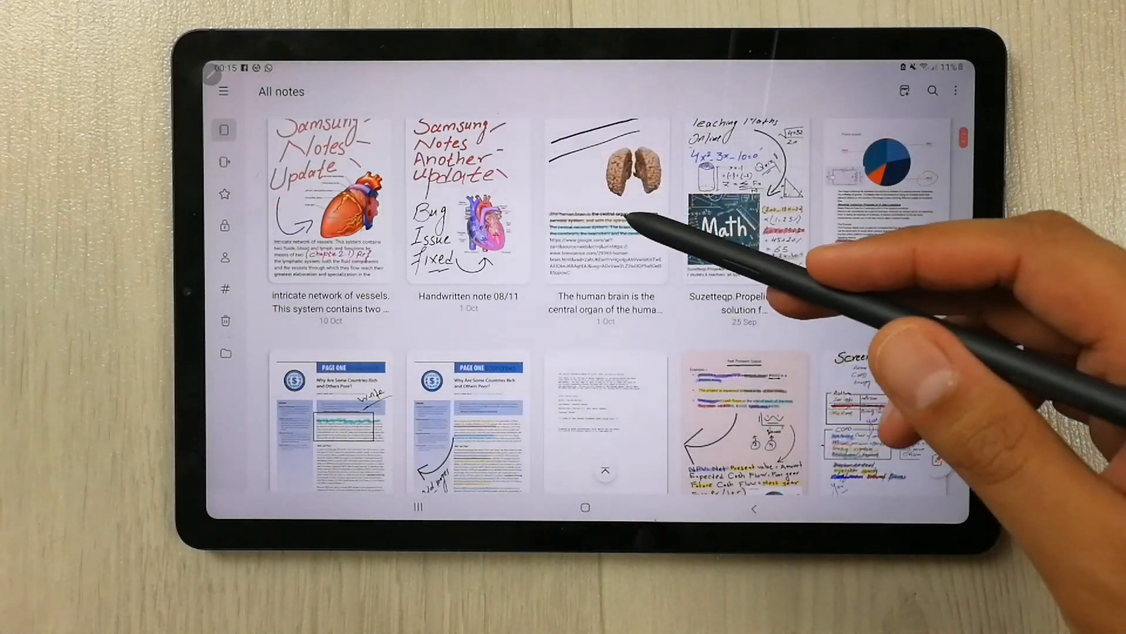
{"action": "left_click", "coordinate": [606, 200]}
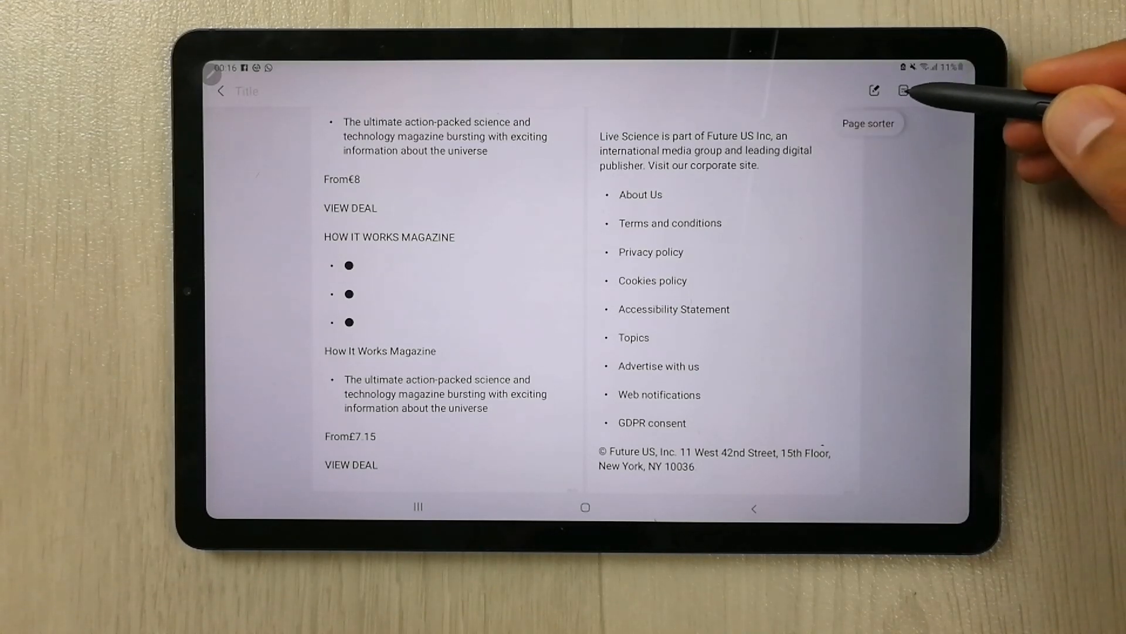
- Open the page sorter and scroll to the last of the 21 page thumbnails
{"action": "left_click", "coordinate": [903, 91]}
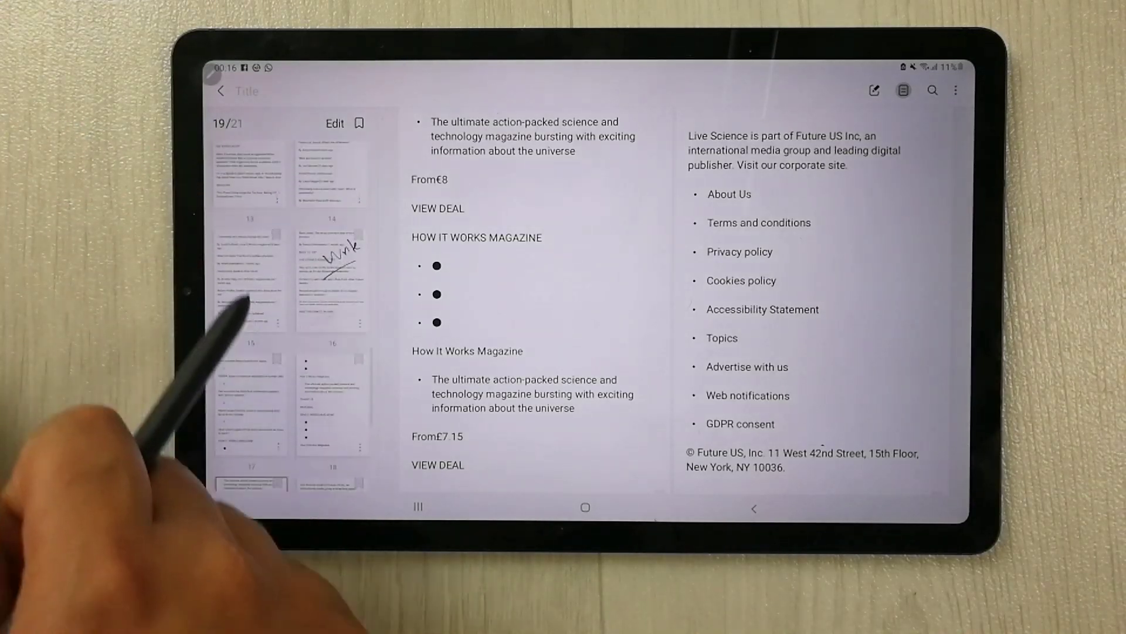
{"action": "scroll", "scroll_direction": "down", "scroll_amount": 3}
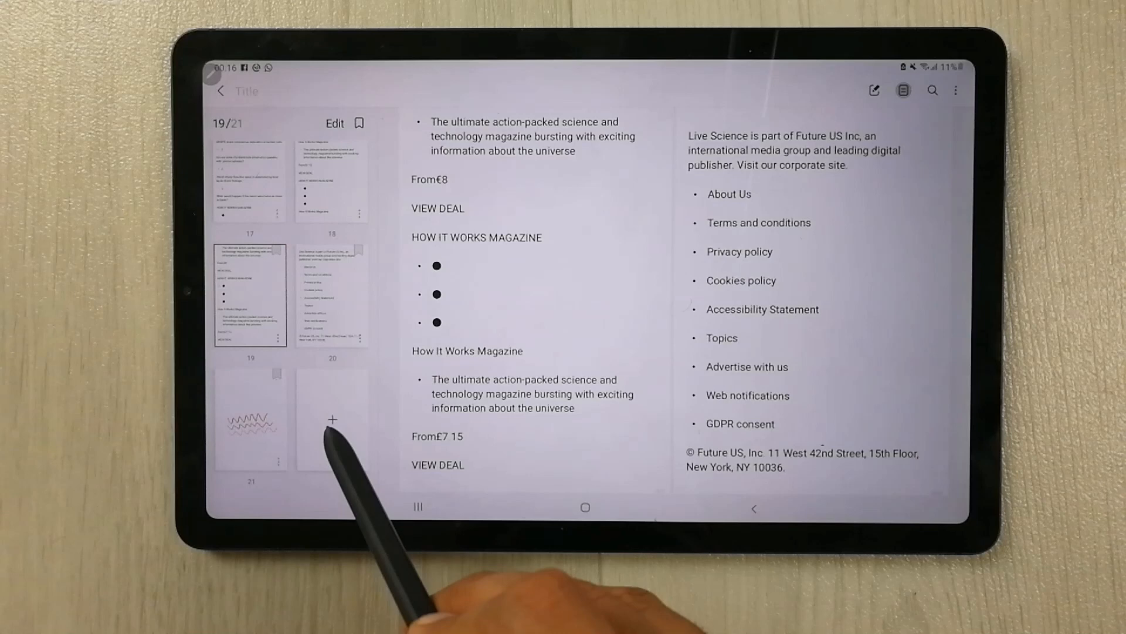
{"action": "mouse_move", "coordinate": [320, 445]}
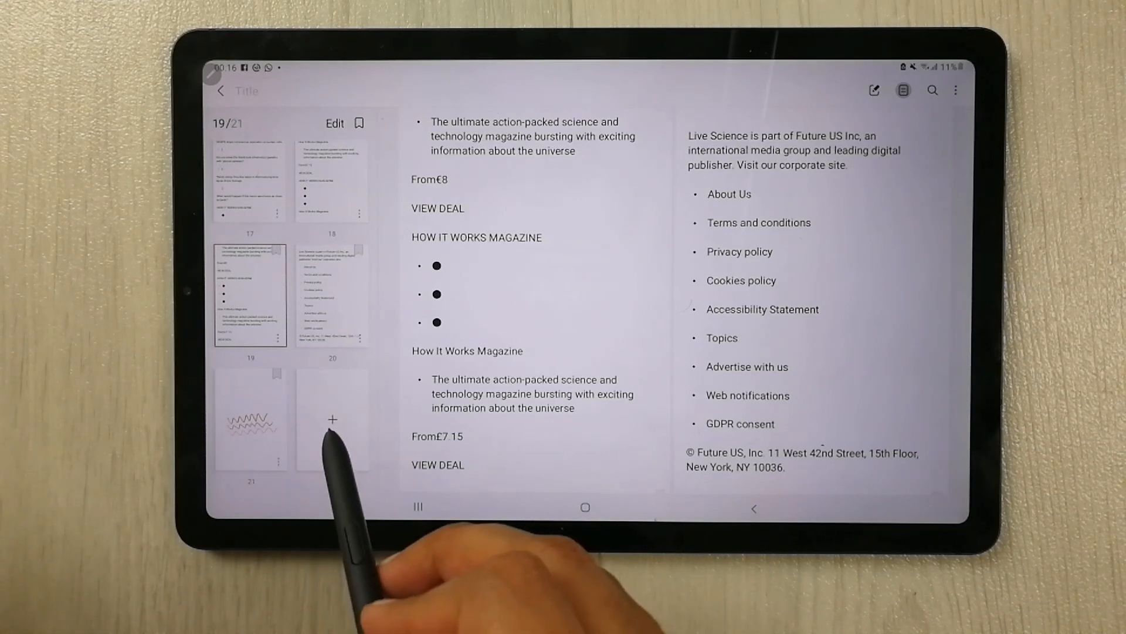
- Append two blank pages (22 and 23) in the page sorter and scroll the thumbnails
{"action": "left_click", "coordinate": [332, 419]}
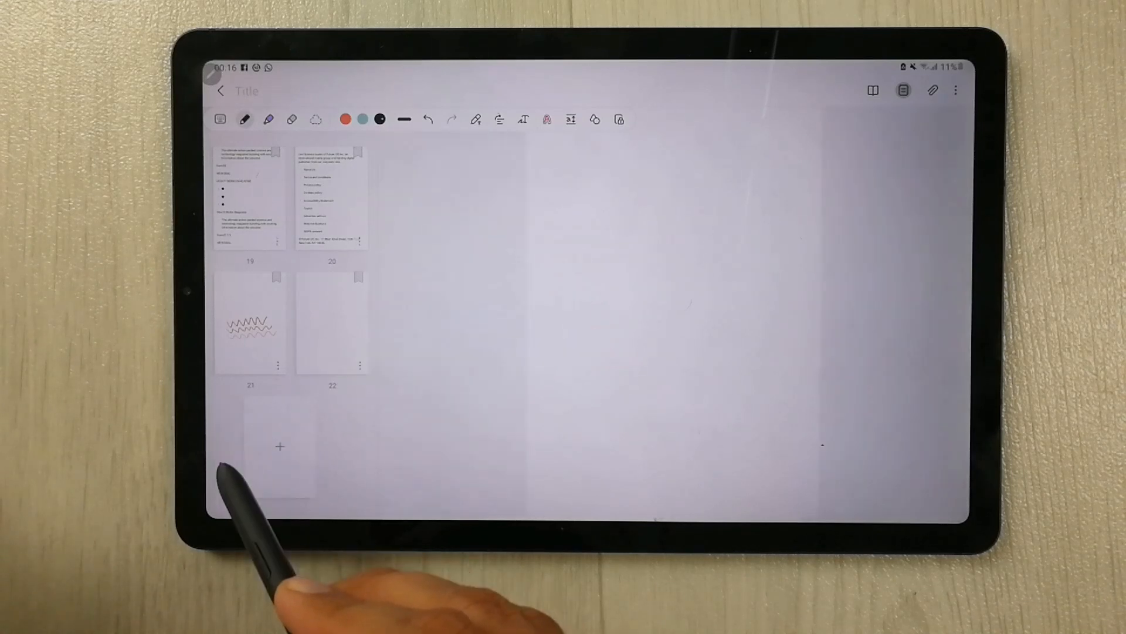
{"action": "left_click", "coordinate": [280, 446]}
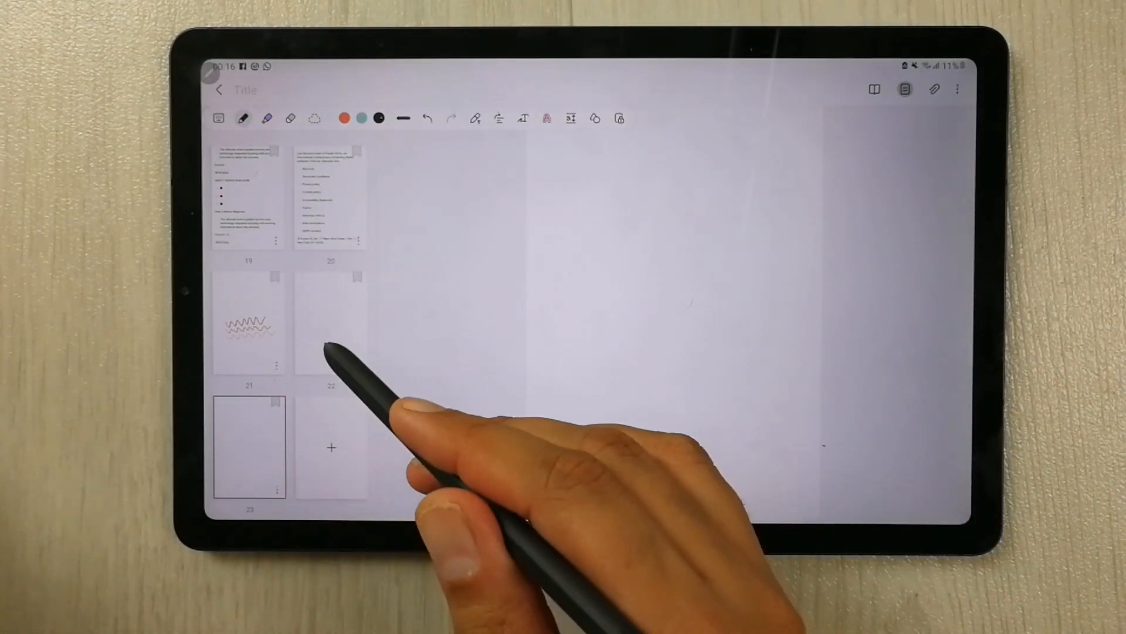
{"action": "scroll", "scroll_direction": "down", "scroll_amount": 3}
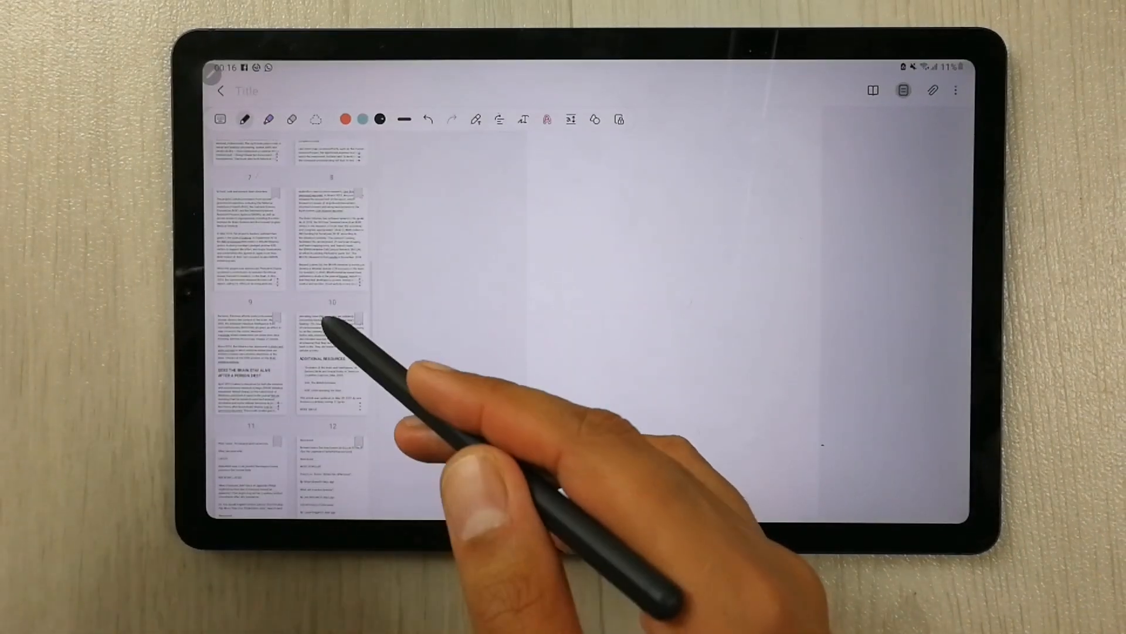
{"action": "scroll", "scroll_direction": "down", "scroll_amount": 3}
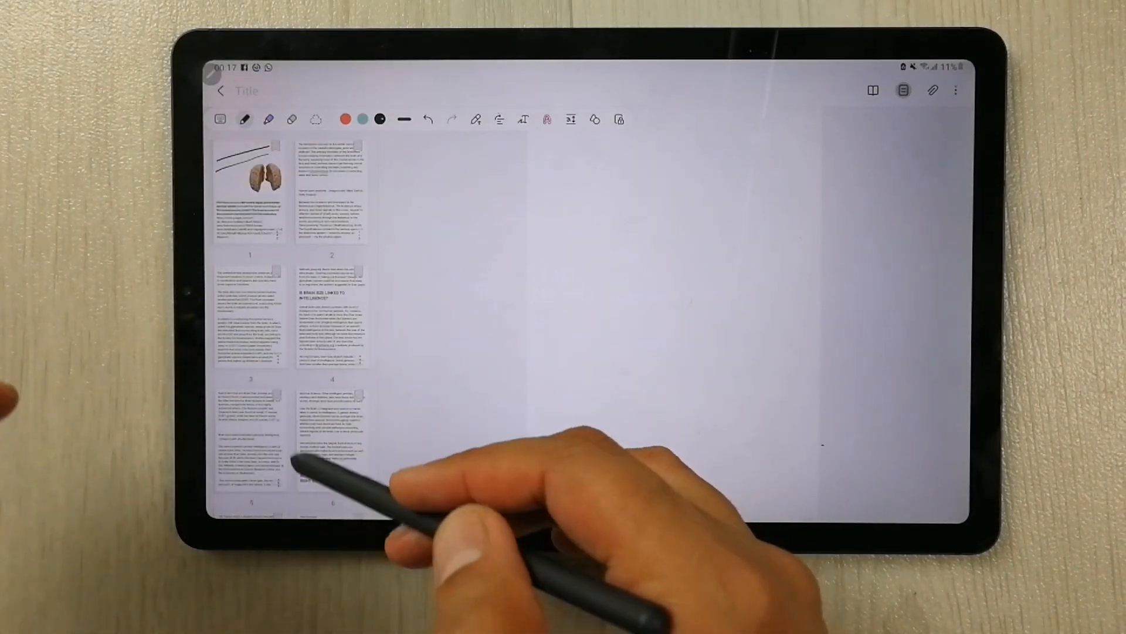
{"action": "scroll", "scroll_direction": "down", "scroll_amount": 3}
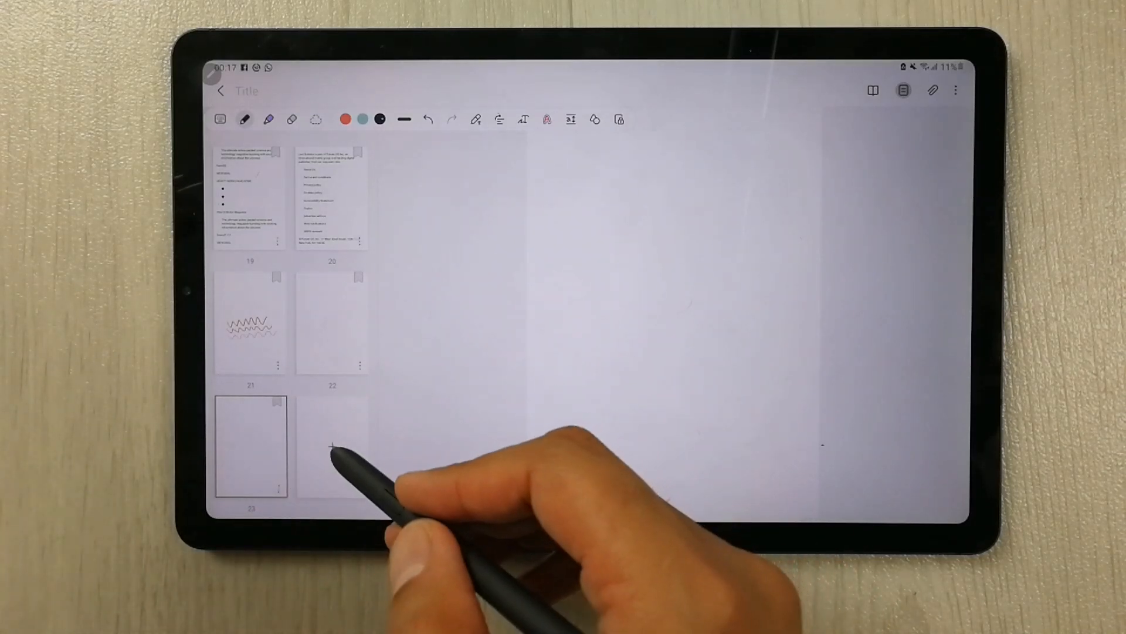
{"action": "scroll", "scroll_direction": "down", "scroll_amount": 3}
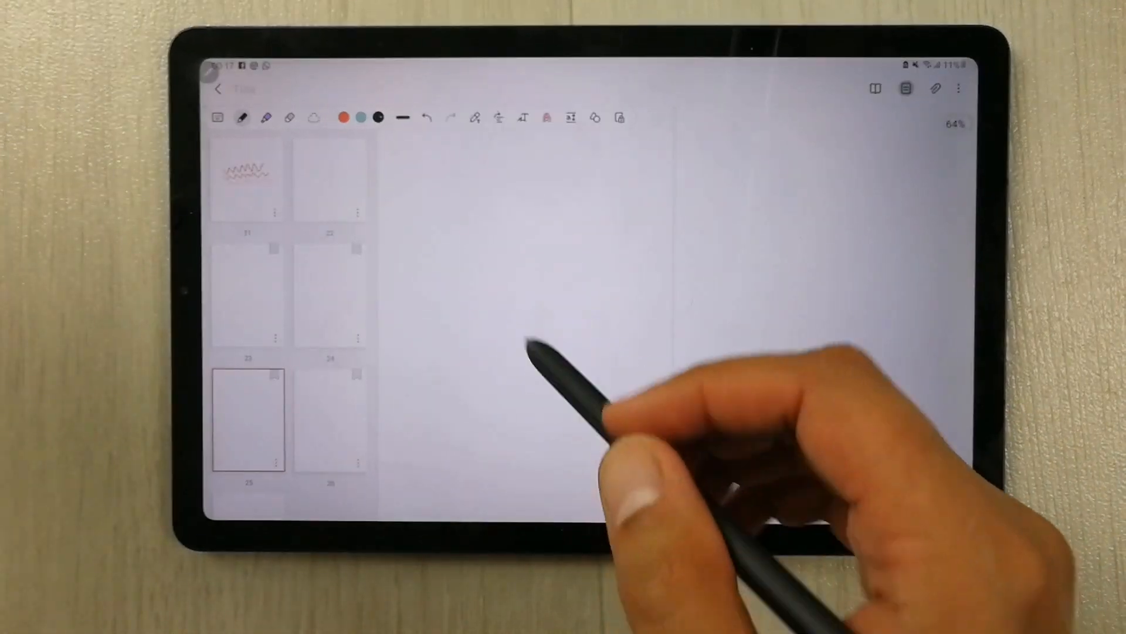
- Handwrite words with the S Pen on page 25
{"action": "left_click_drag", "start_coordinate": [445, 244], "coordinate": [431, 316]}
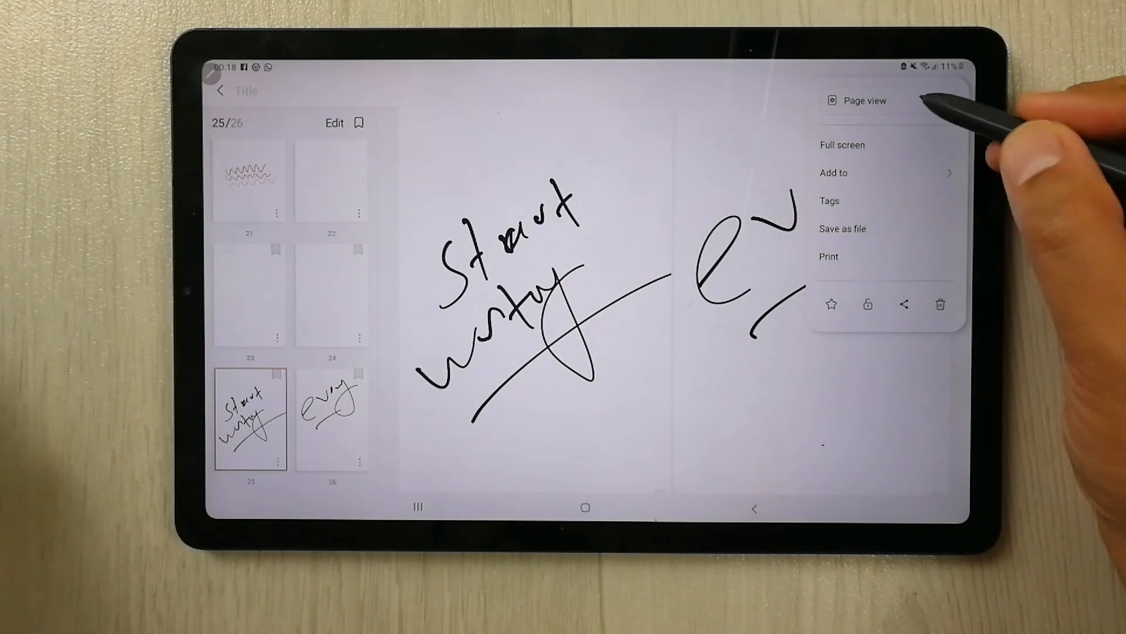
- Change Page view scroll direction from 2-page horizontal to Horizontal, then Vertical
{"action": "left_click", "coordinate": [859, 101]}
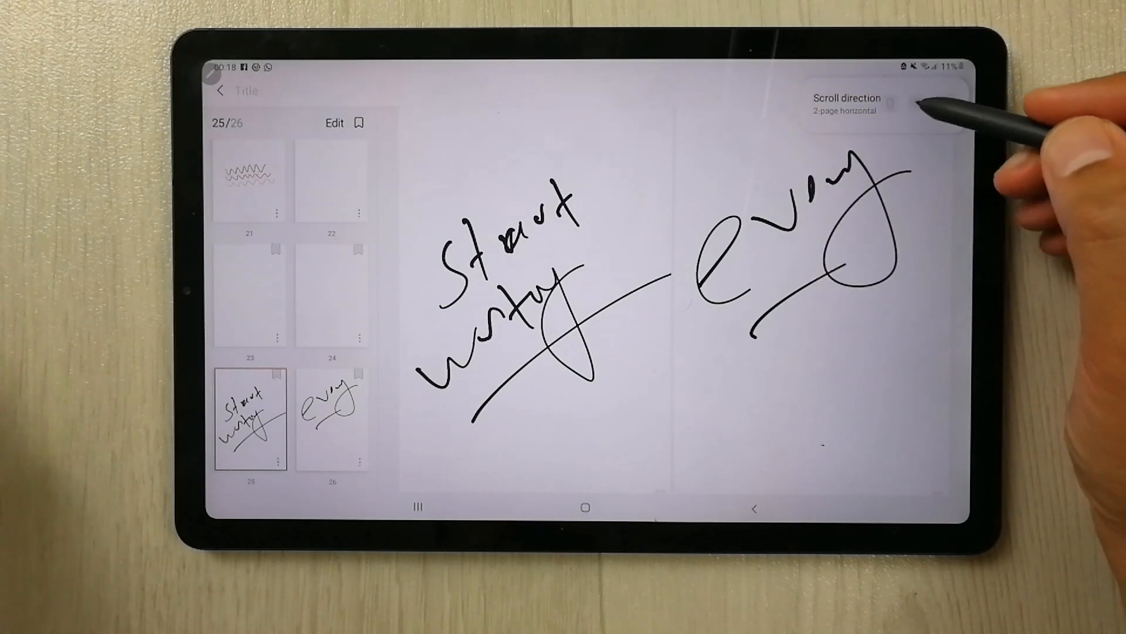
{"action": "left_click", "coordinate": [892, 102]}
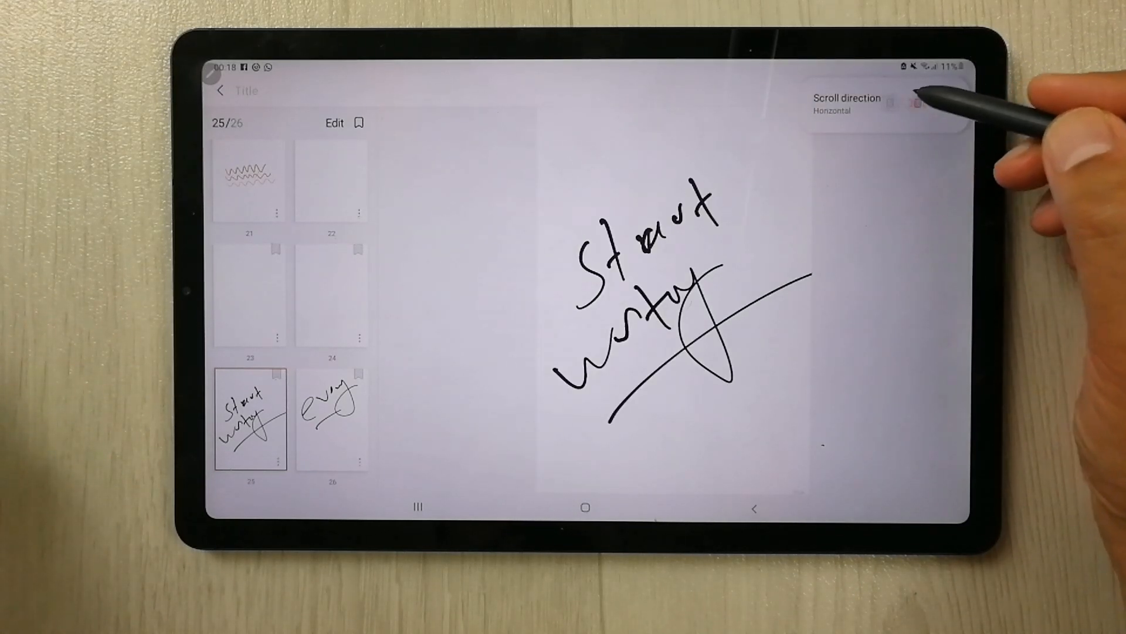
{"action": "left_click", "coordinate": [891, 102]}
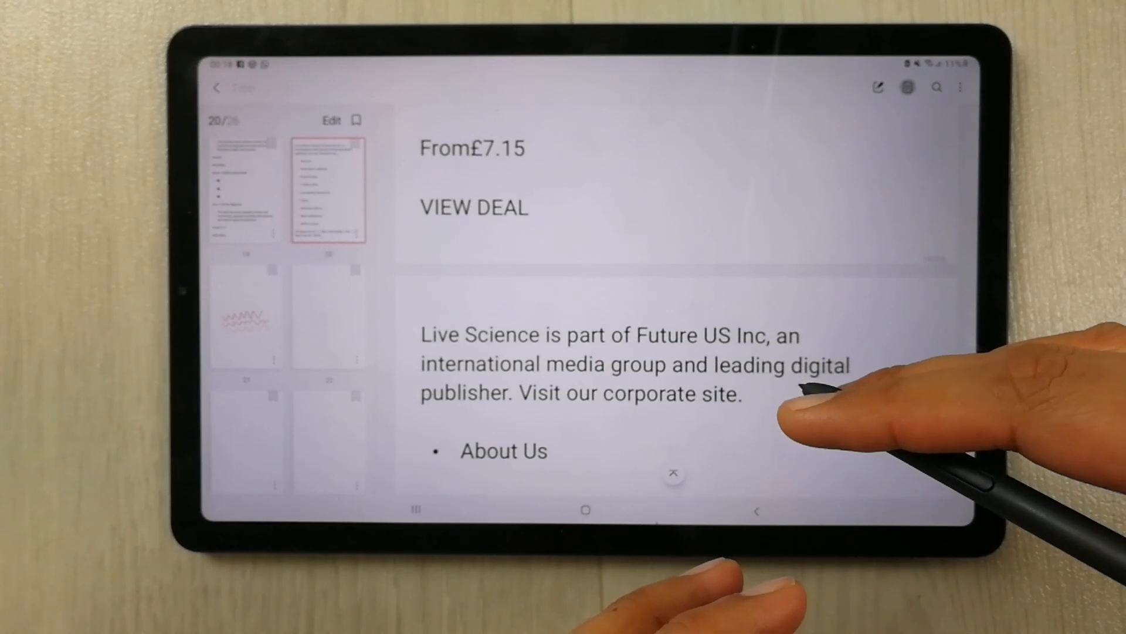
{"action": "scroll", "scroll_direction": "down", "scroll_amount": 3}
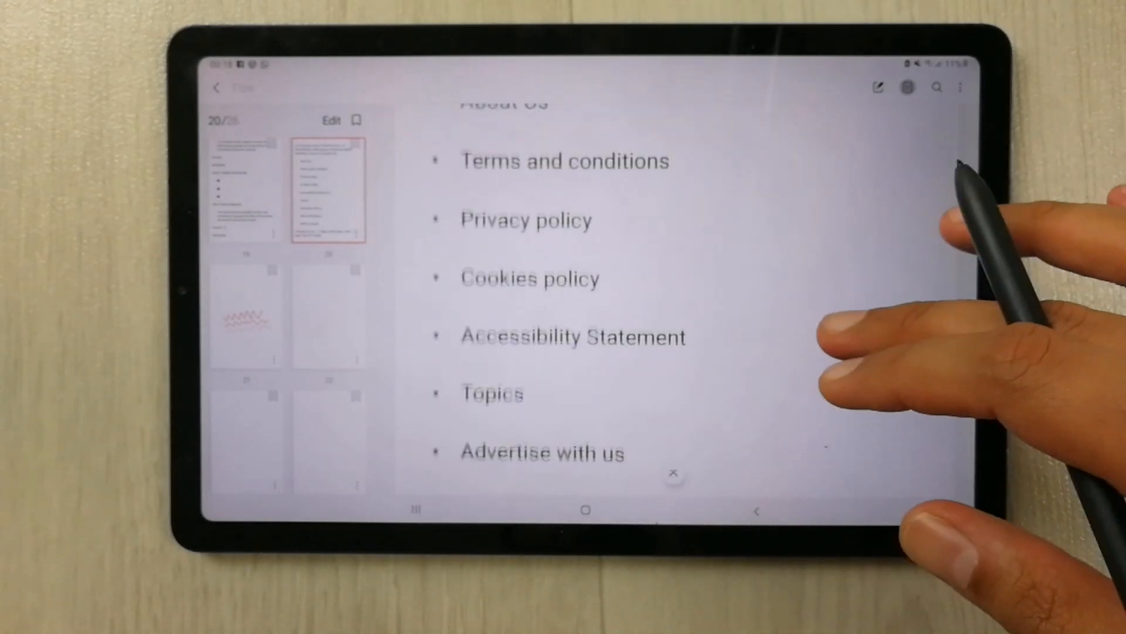